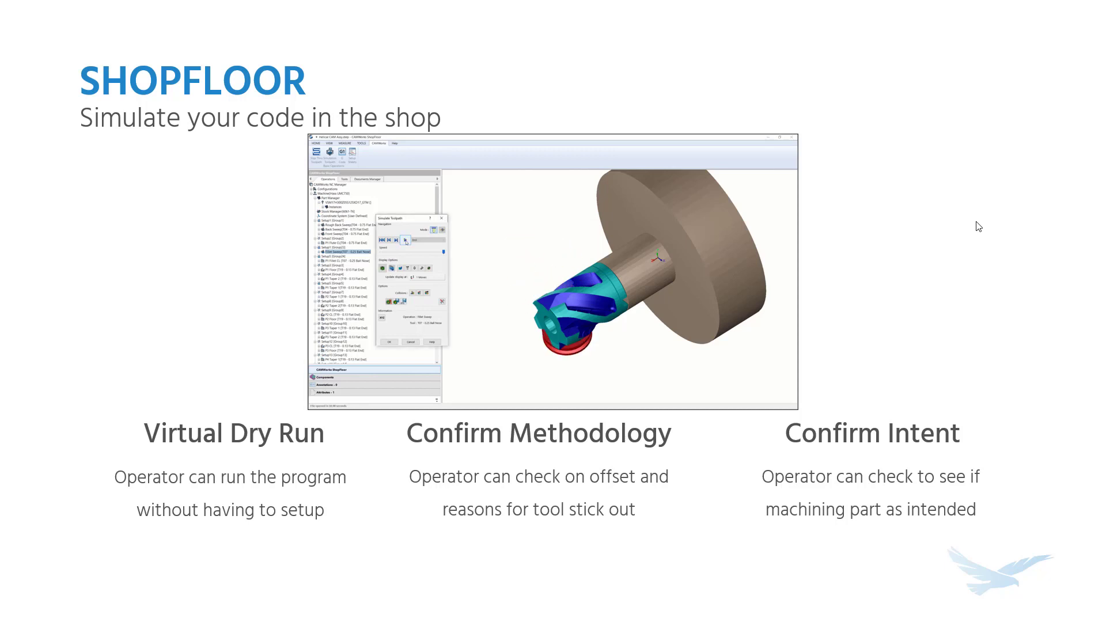
# Switch to the SOLIDWORKS window showing Helical CAM Assy in the CAMWorks NC Manager tree.
pyautogui.click(406, 241)
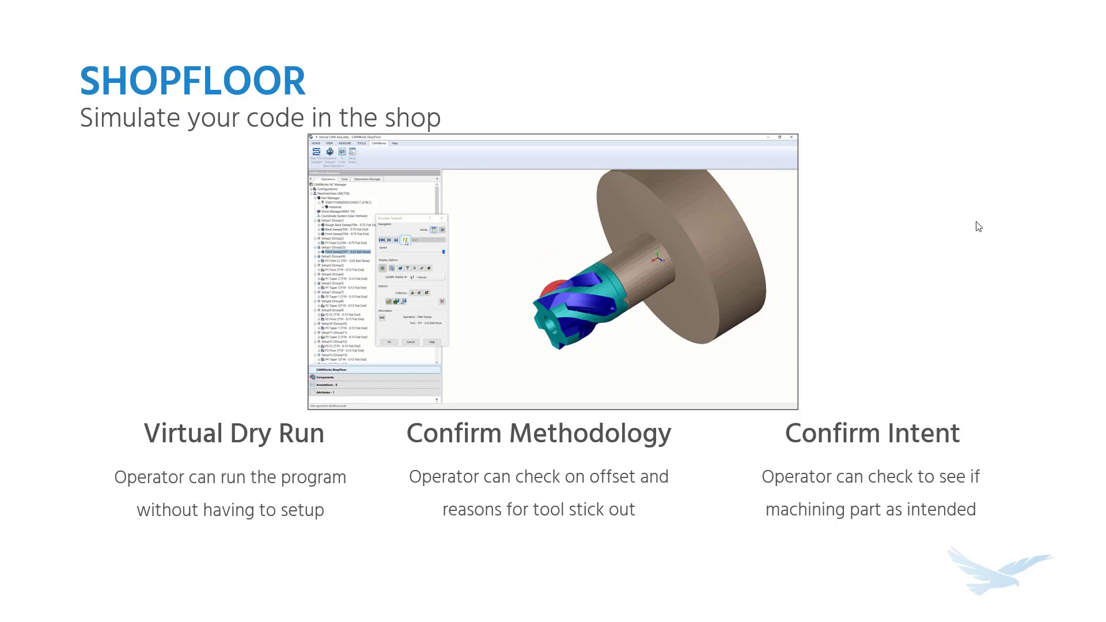
pyautogui.click(405, 240)
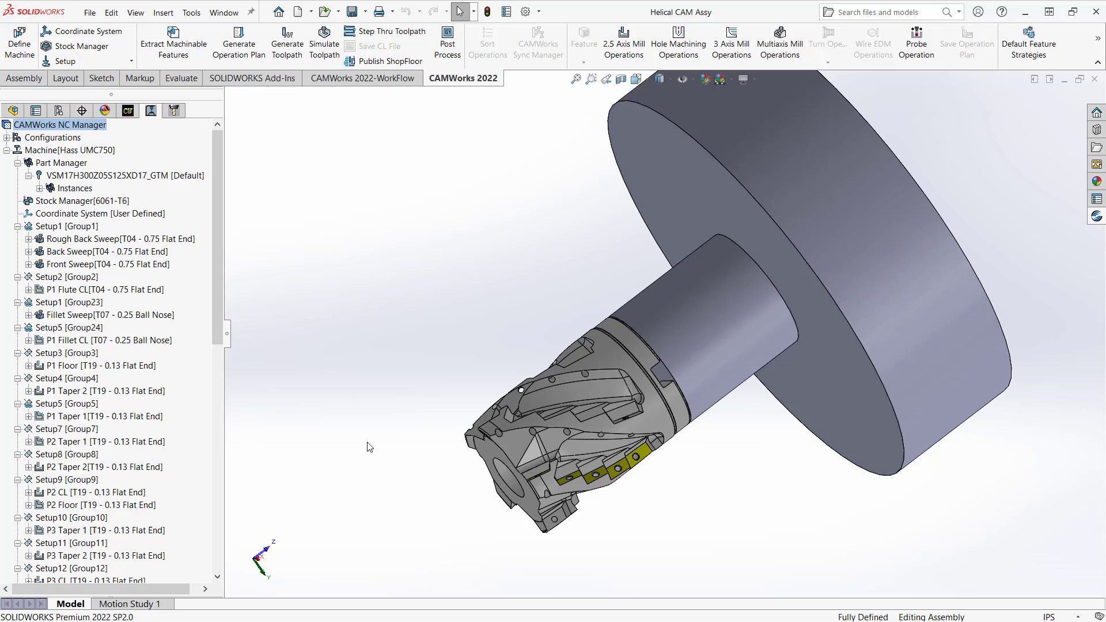
pyautogui.moveTo(362, 444)
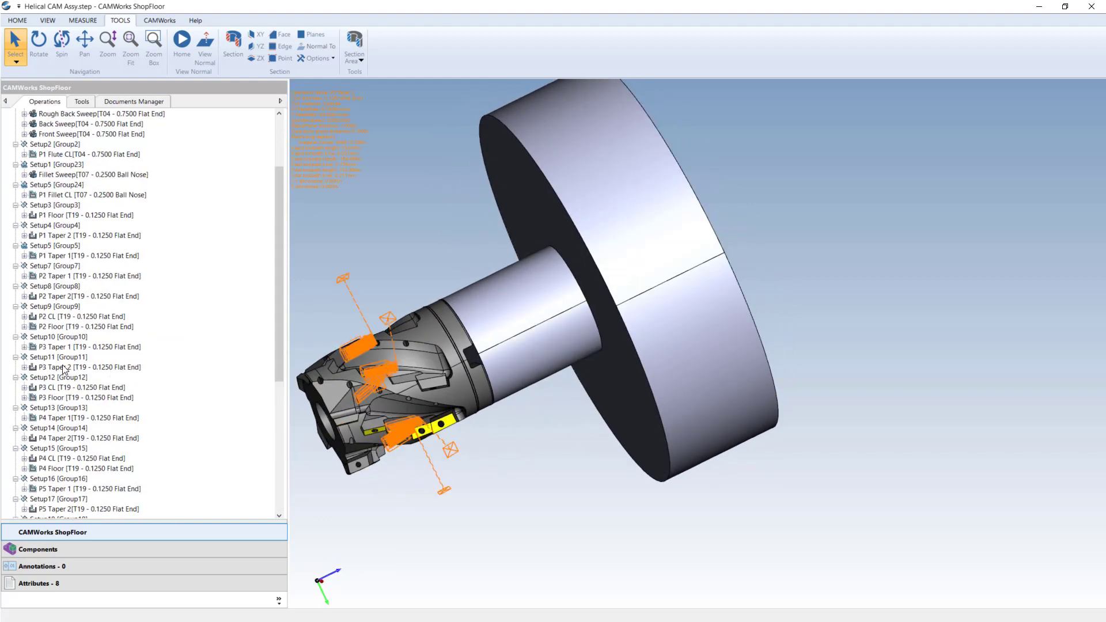
# Select an operation in the Operations list to show its toolpath on the cutter head.
pyautogui.click(89, 347)
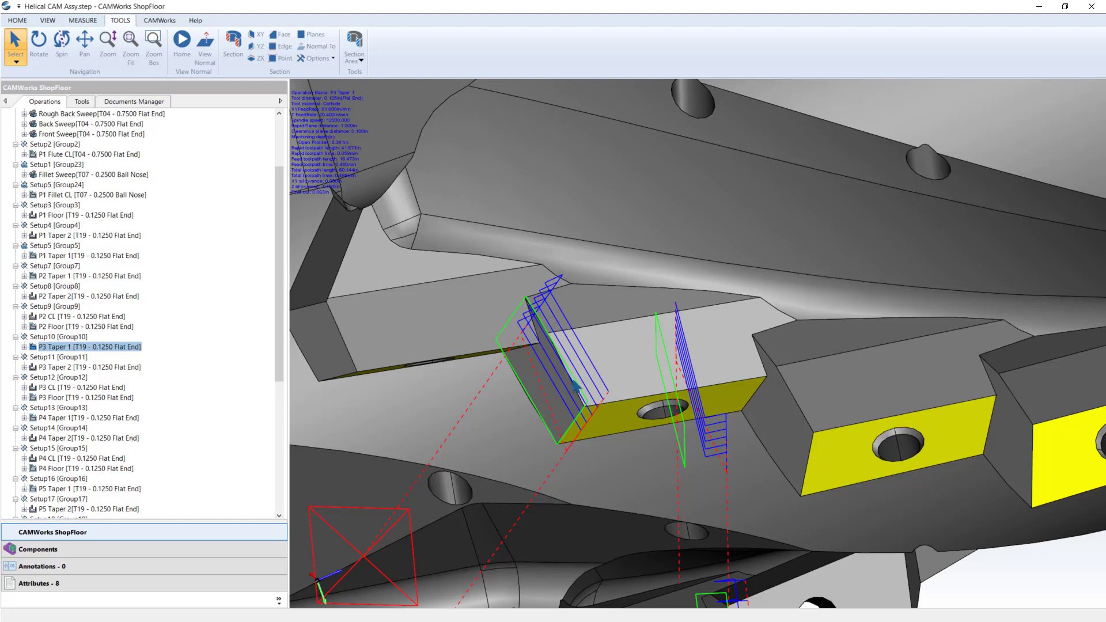
pyautogui.moveTo(595, 421)
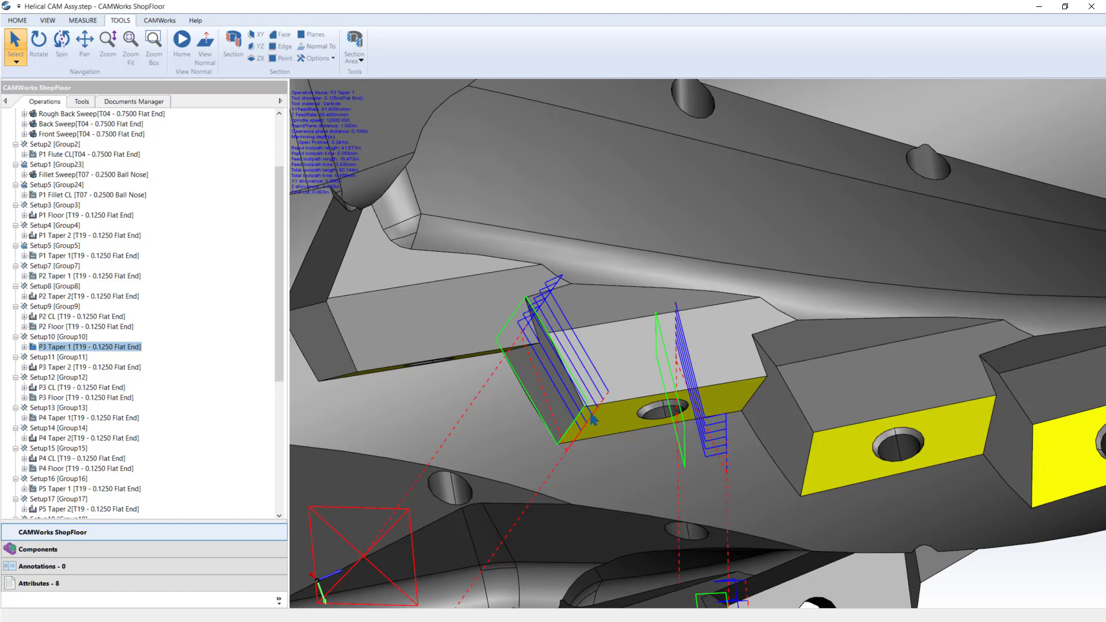
pyautogui.moveTo(595, 415)
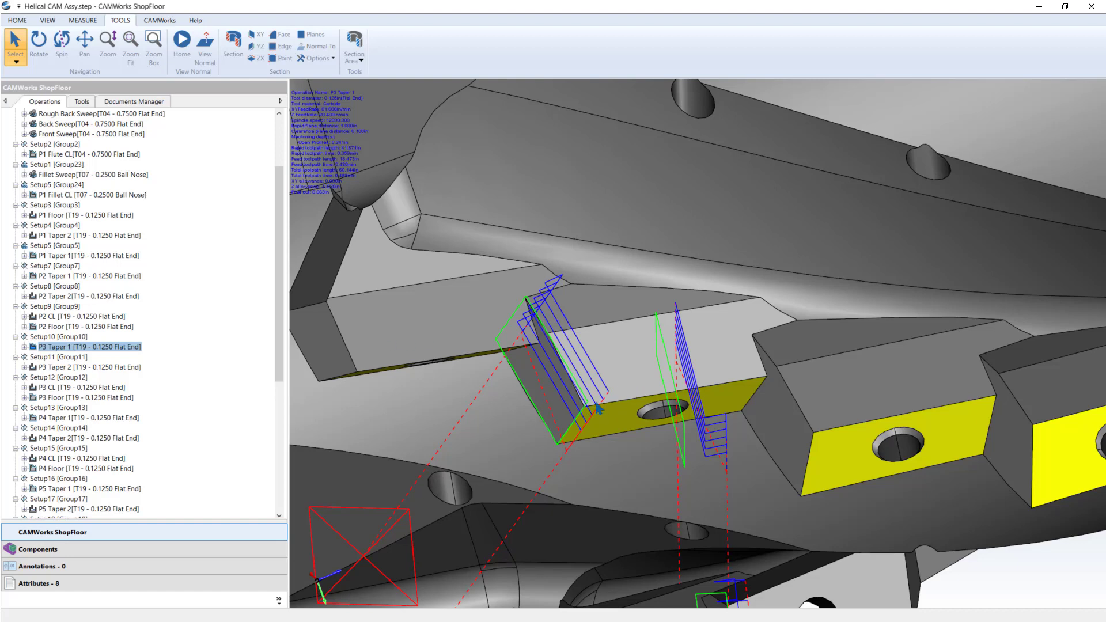
pyautogui.moveTo(598, 416)
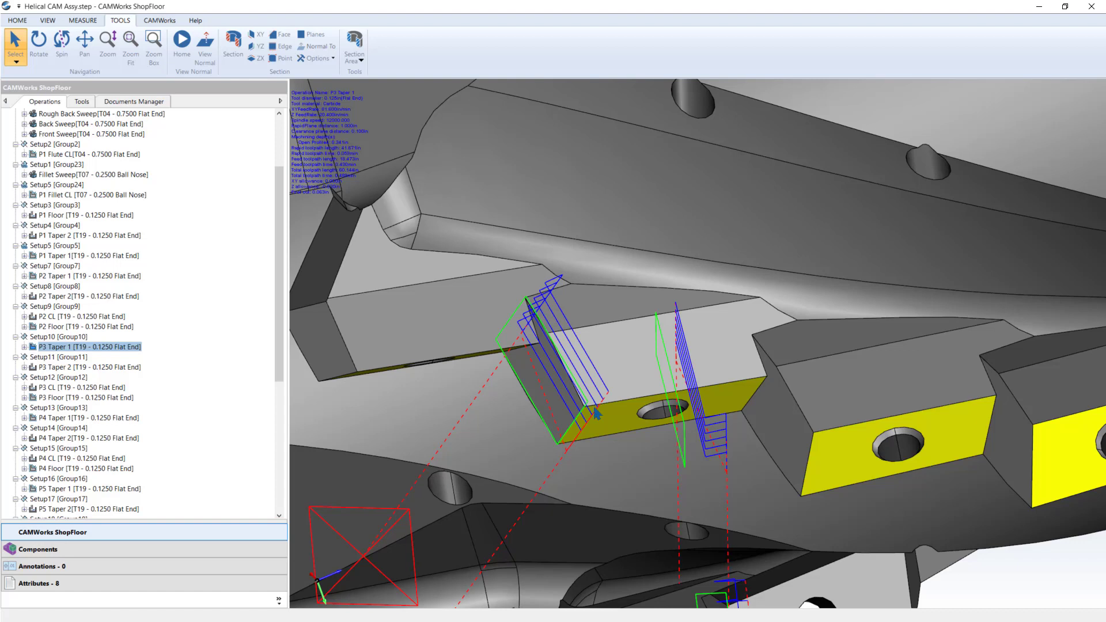
pyautogui.moveTo(586, 391)
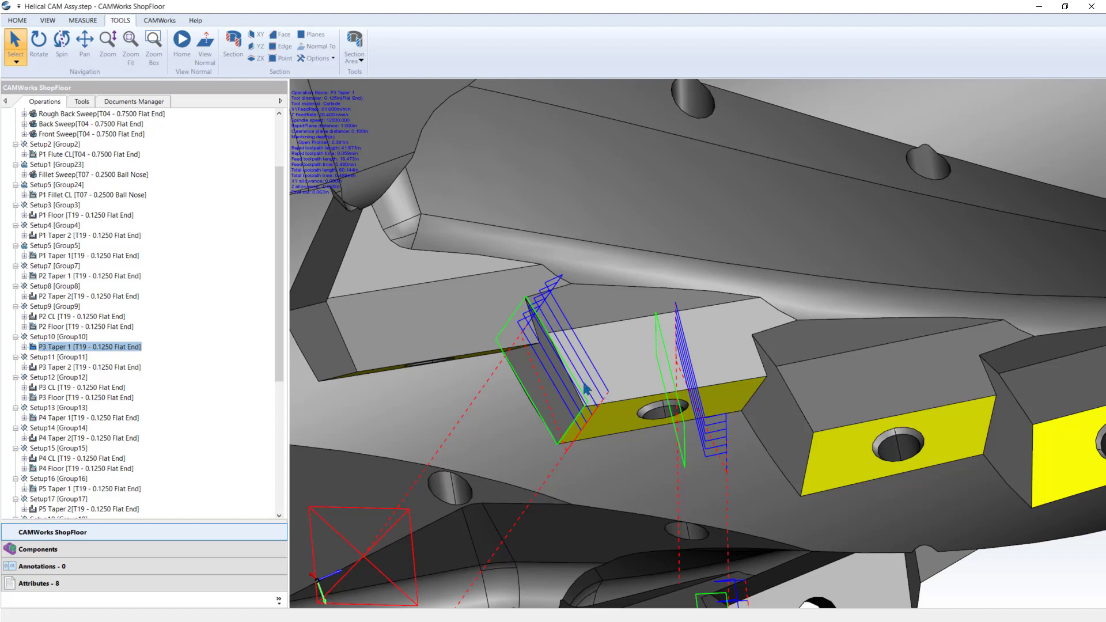
# Show the machine's tool crib list, T01 through T22.
pyautogui.click(81, 101)
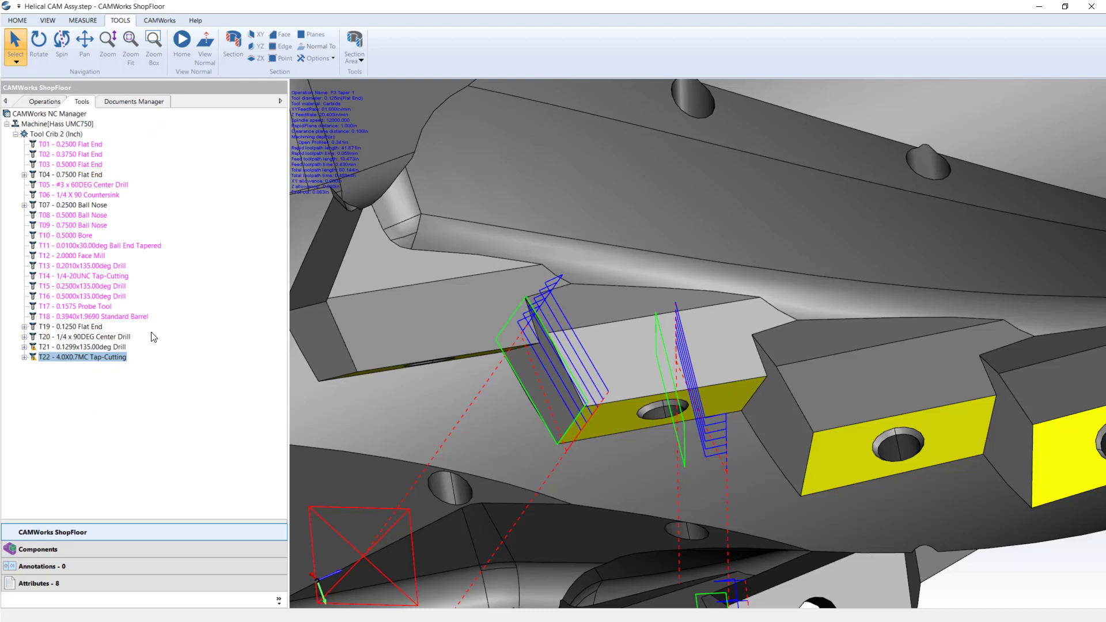
pyautogui.moveTo(202, 391)
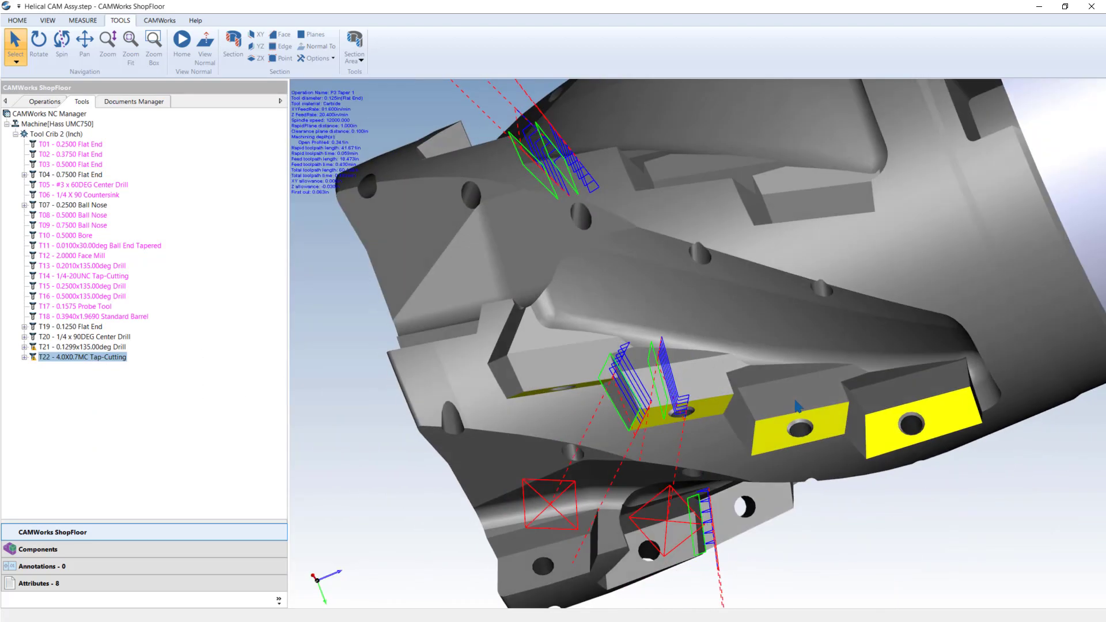
# Review T22 tap tool's Mill Holder parameters, cancel without changes, and start a section view.
pyautogui.rightClick(77, 357)
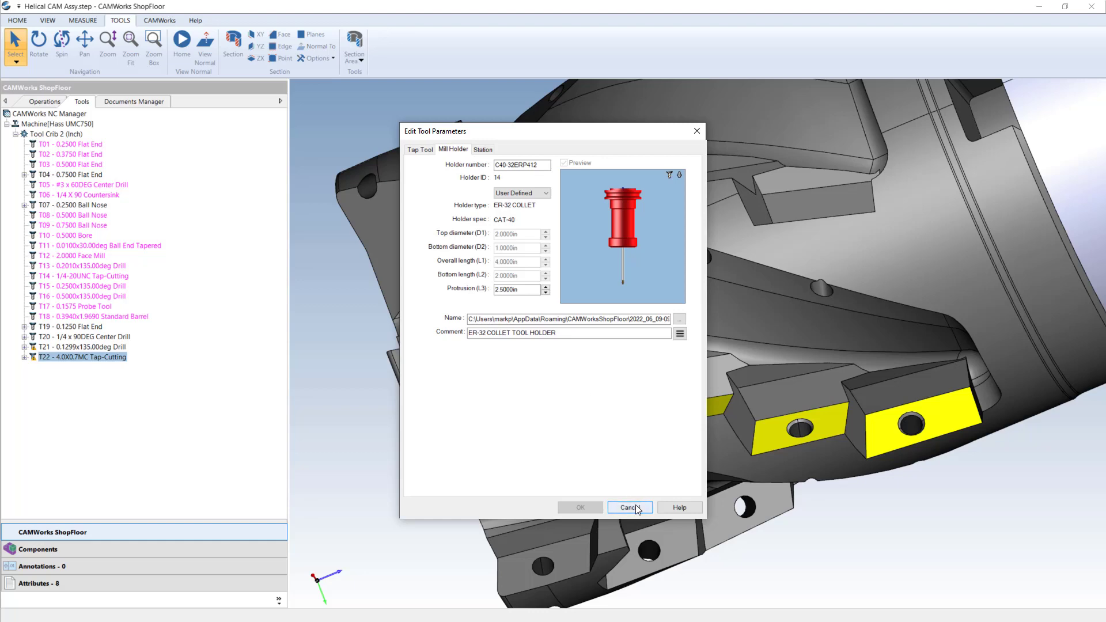
pyautogui.click(630, 508)
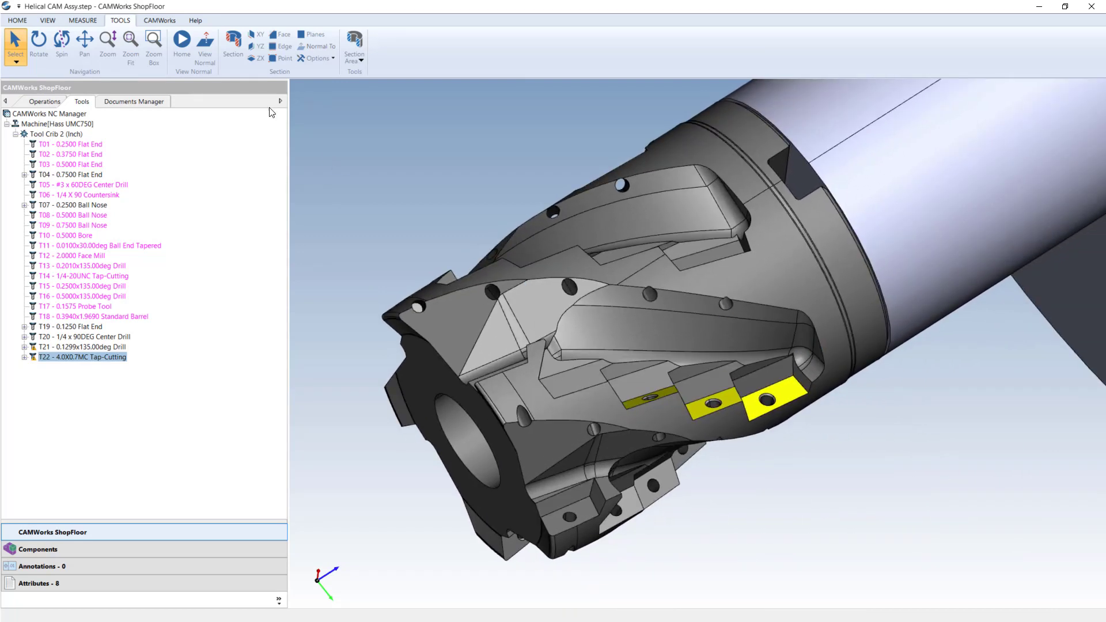
pyautogui.click(233, 43)
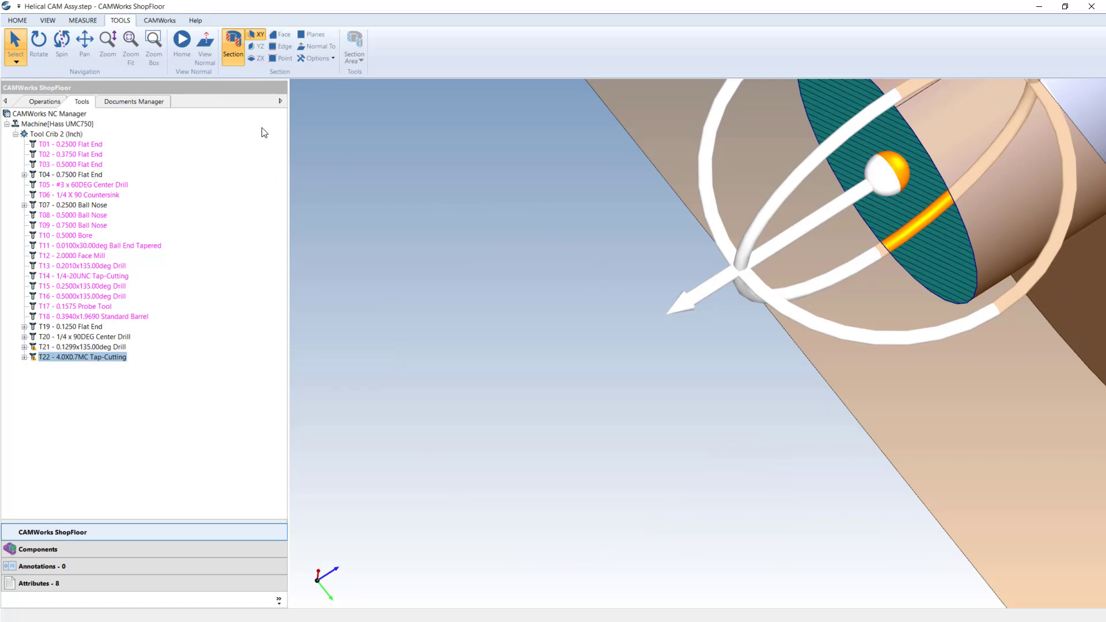